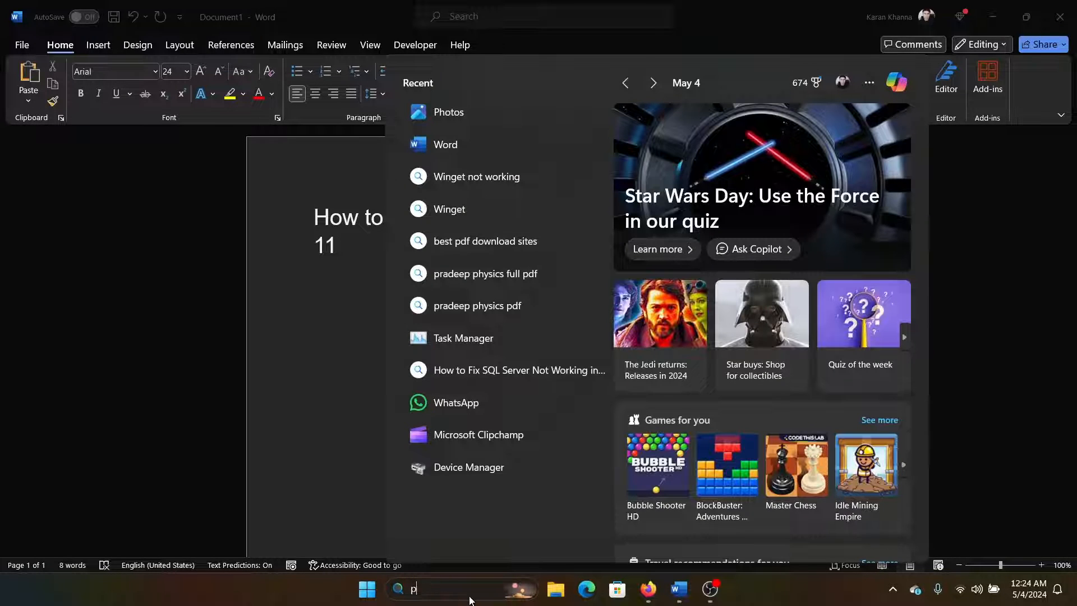
Launch Photos from Start search, close it, and bring up the desktop portrait photo's context menu
type("hotos")
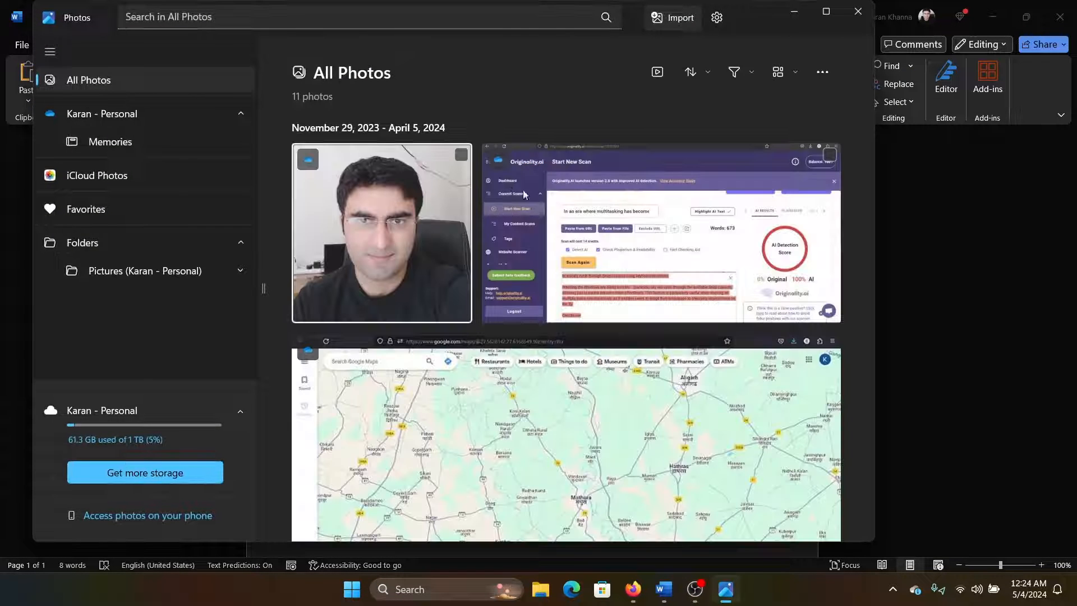
left_click(85, 209)
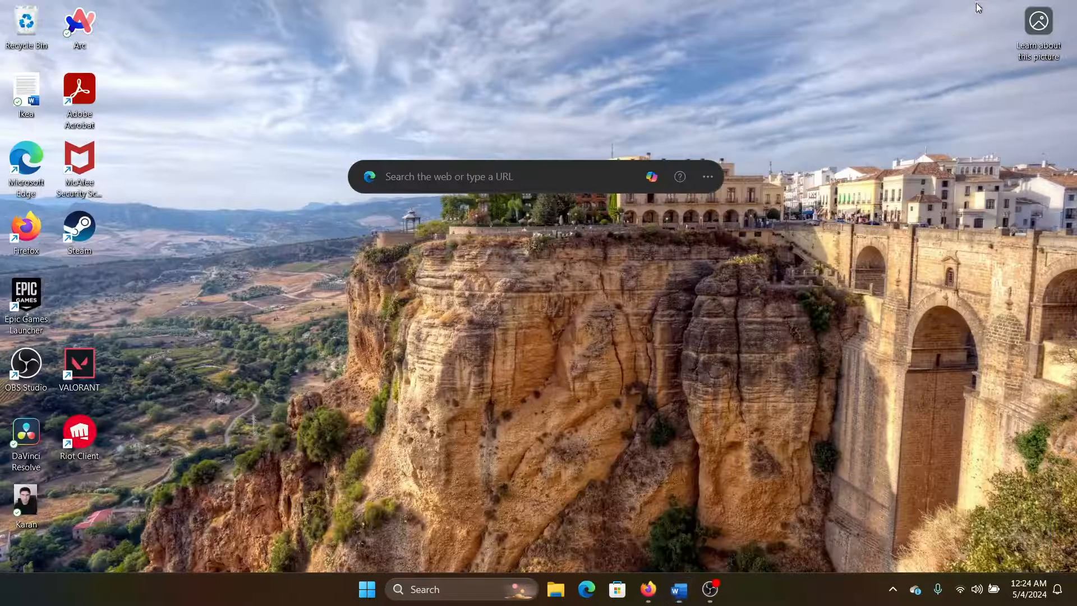
right_click(26, 498)
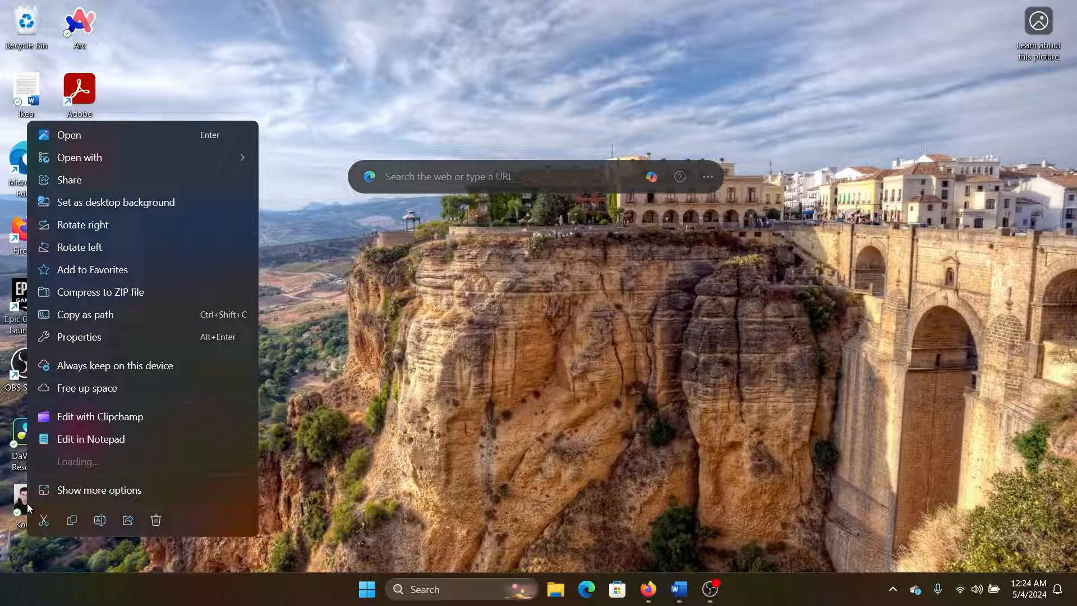
Open the desktop portrait photo in the Photos viewer via the context menu's Open command
left_click(80, 157)
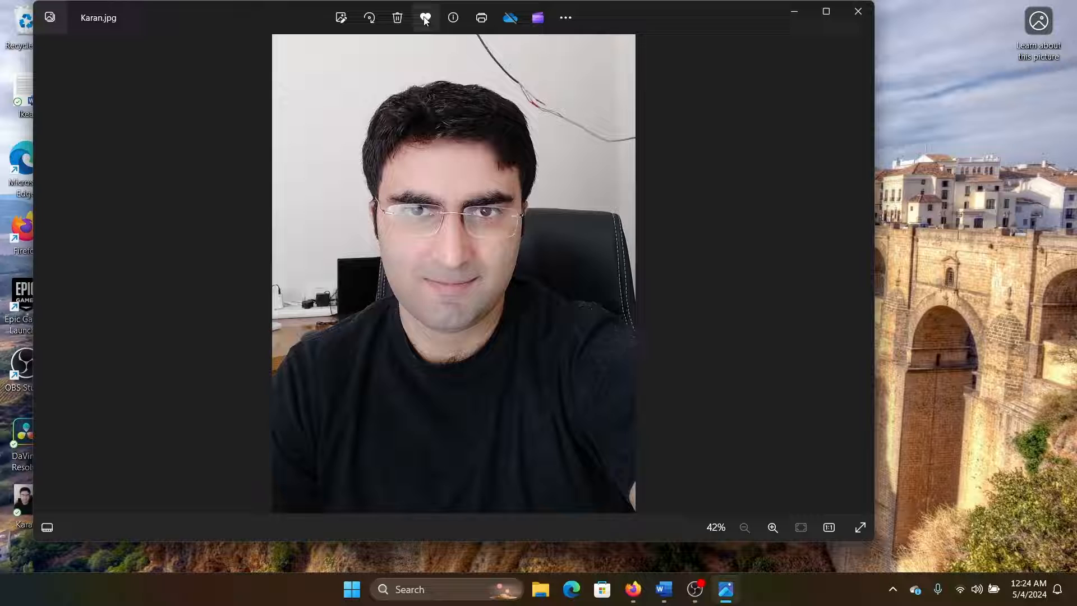
mouse_move(424, 17)
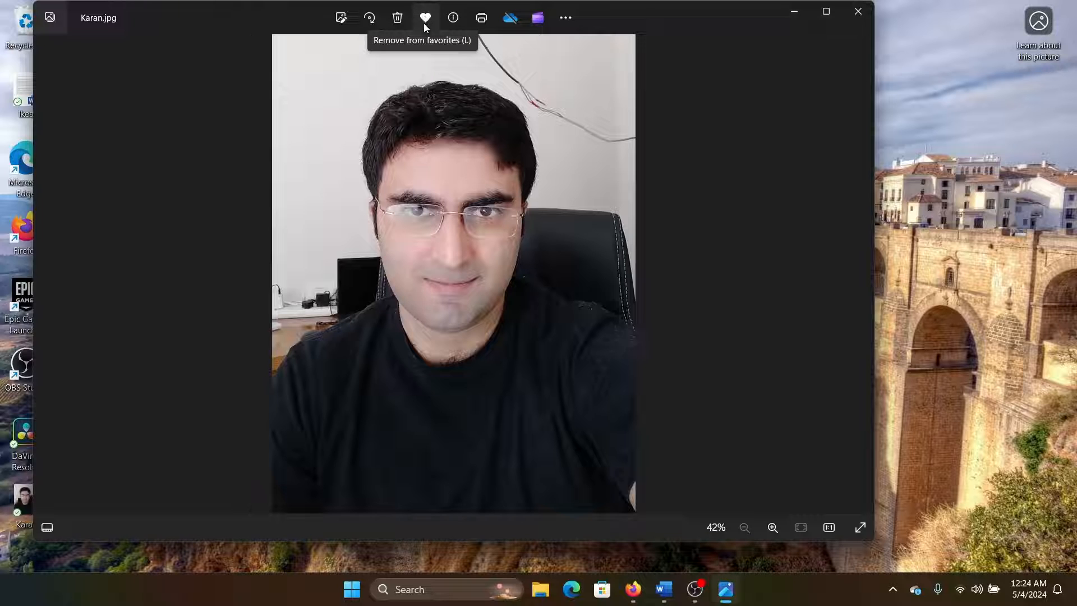
mouse_move(448, 33)
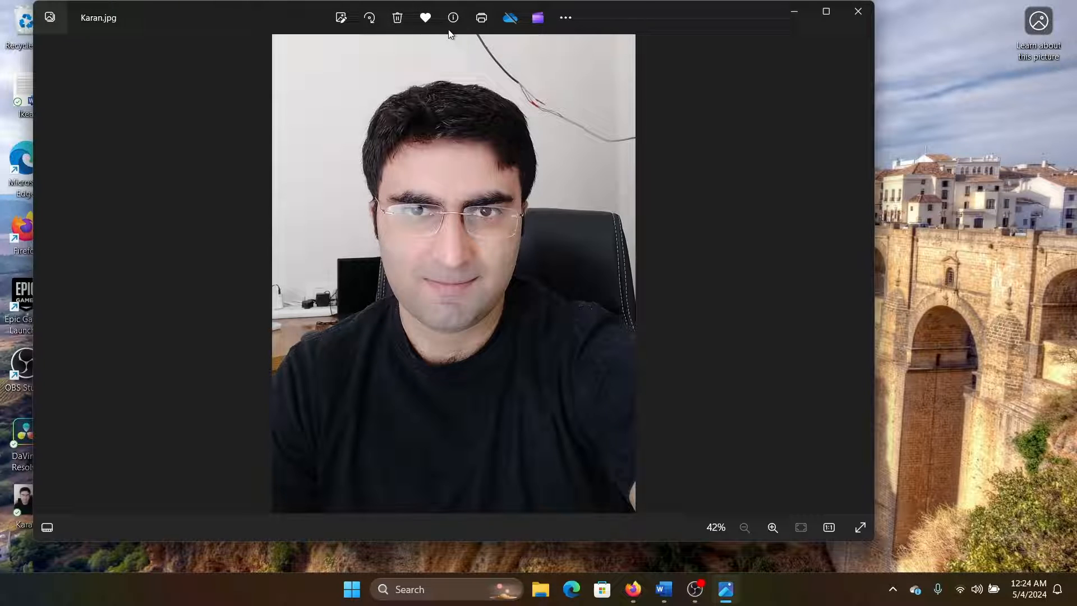
mouse_move(799, 93)
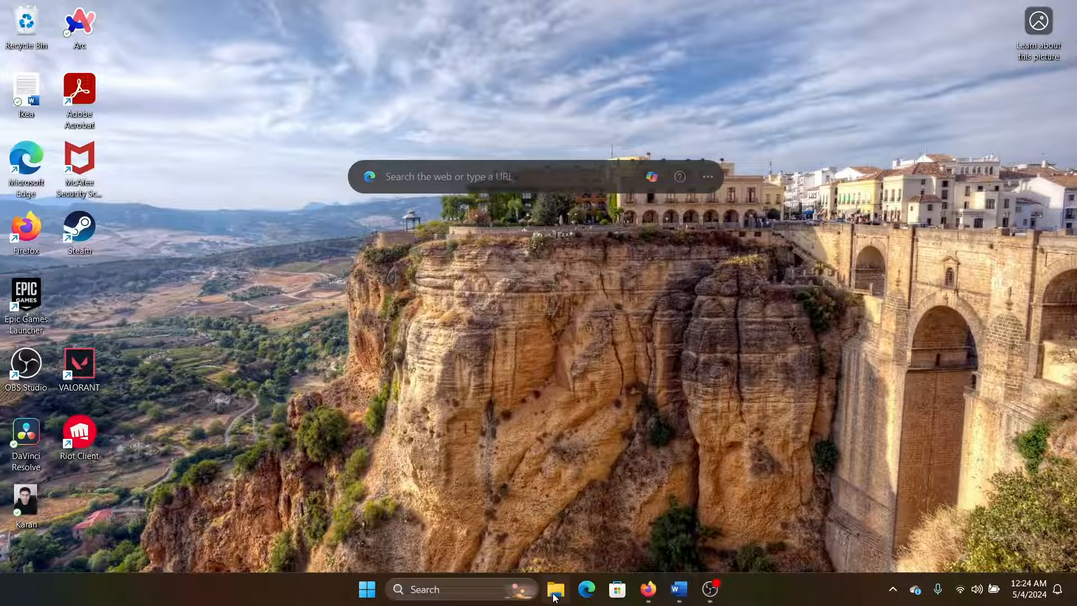
mouse_move(555, 590)
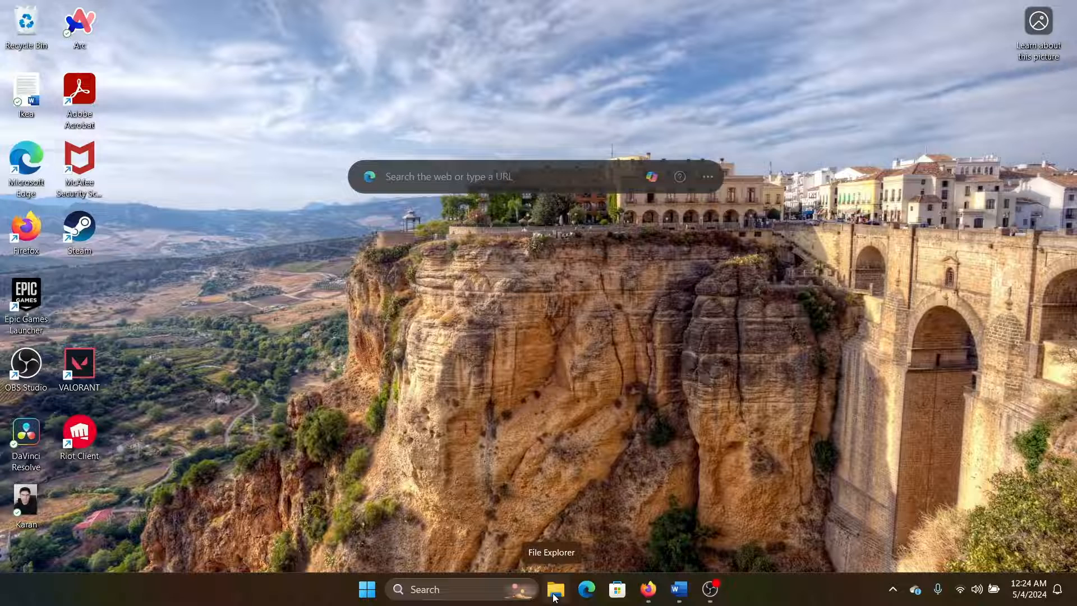
Start File Explorer from its taskbar icon
left_click(556, 589)
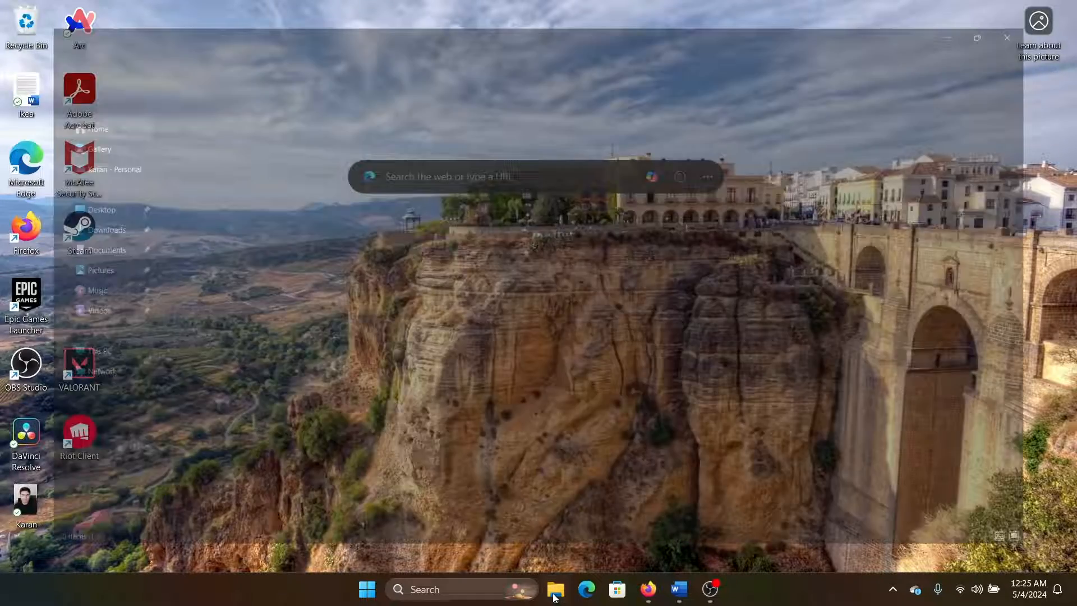
Switch File Explorer from Home to the Gallery collection in the navigation pane
left_click(555, 589)
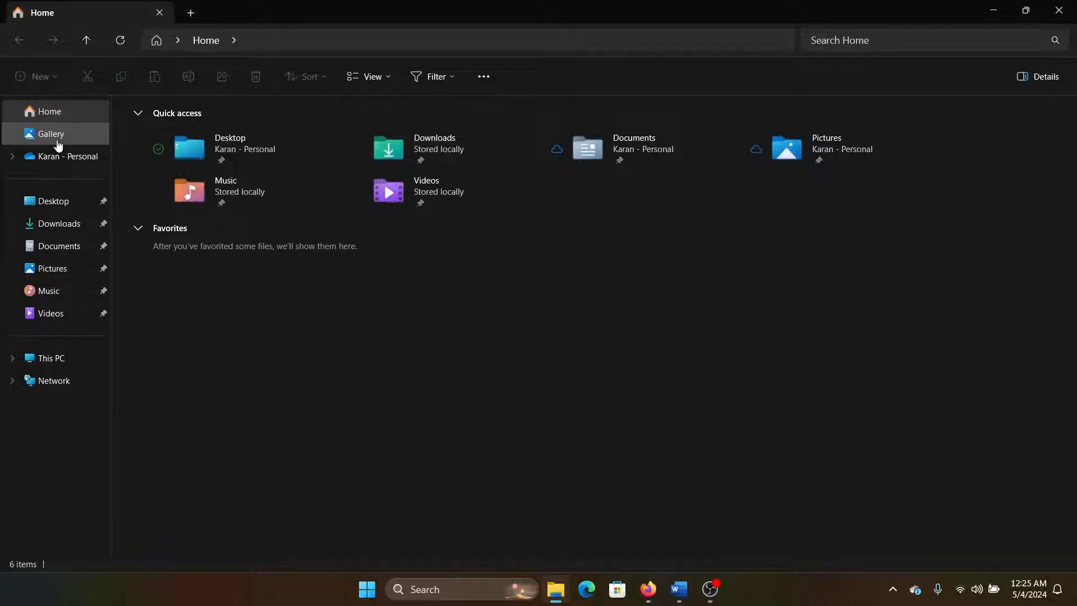
left_click(50, 134)
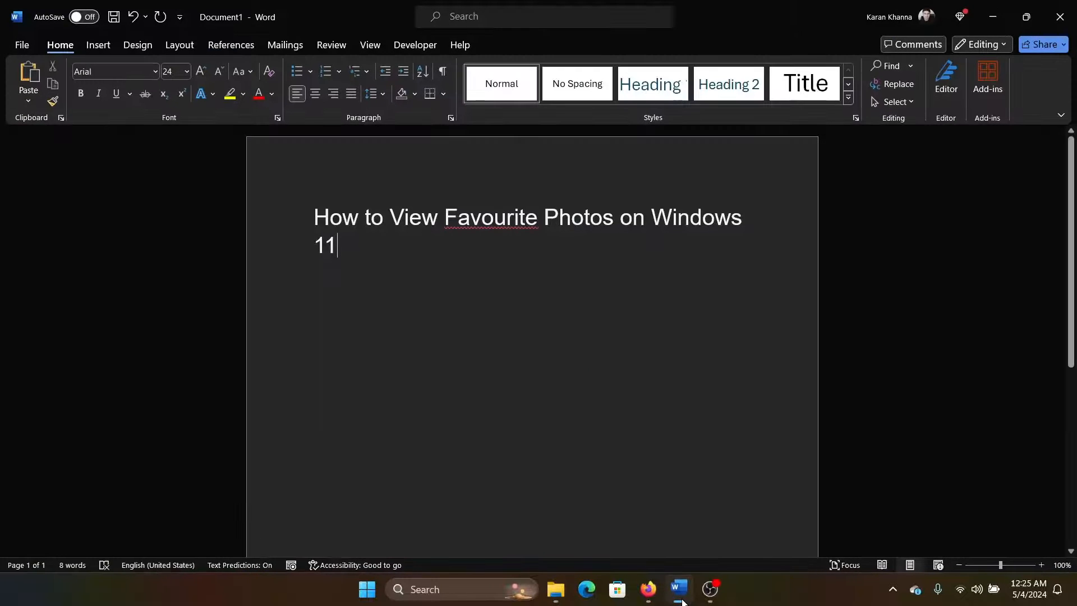
mouse_move(671, 381)
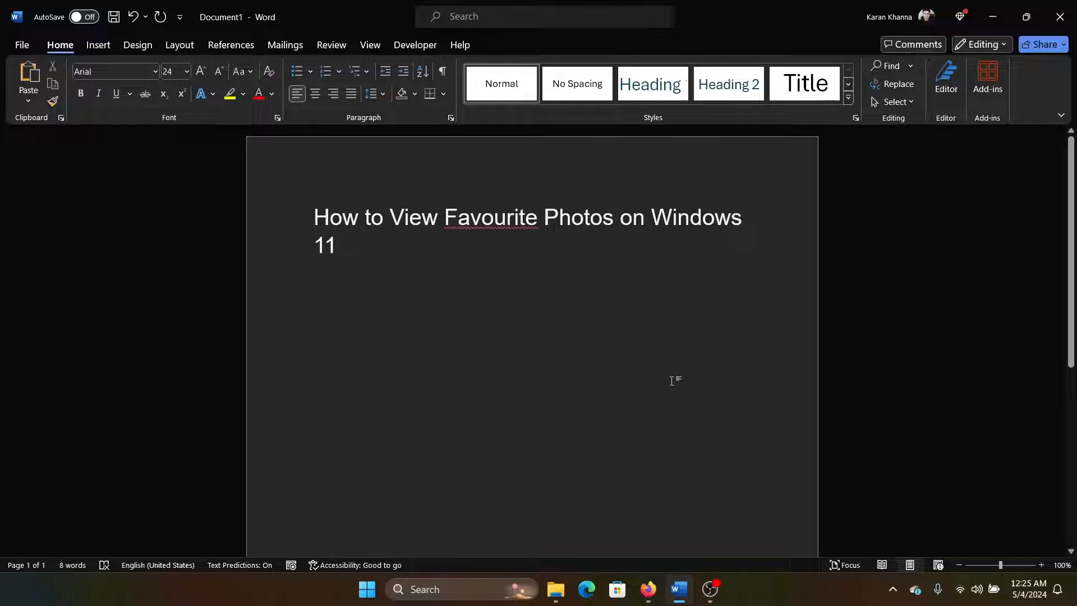